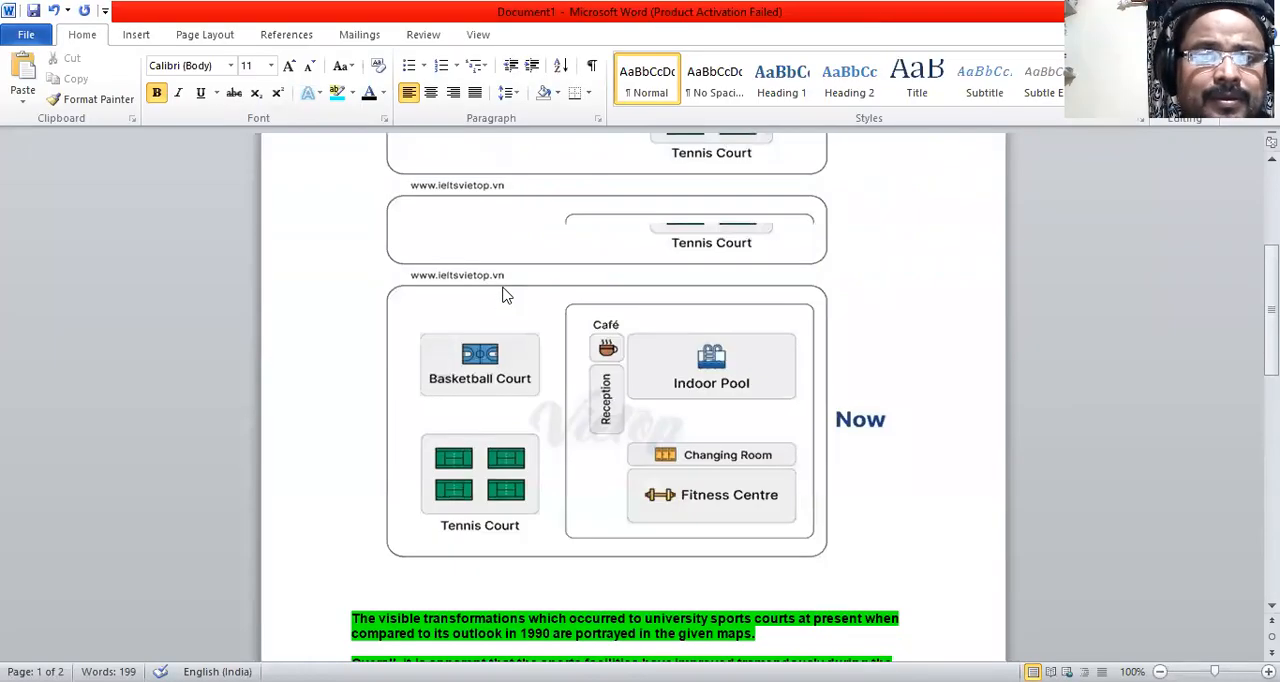
- Write the number 2 in red ink beside the 1990 map facility
scroll(up, 3)
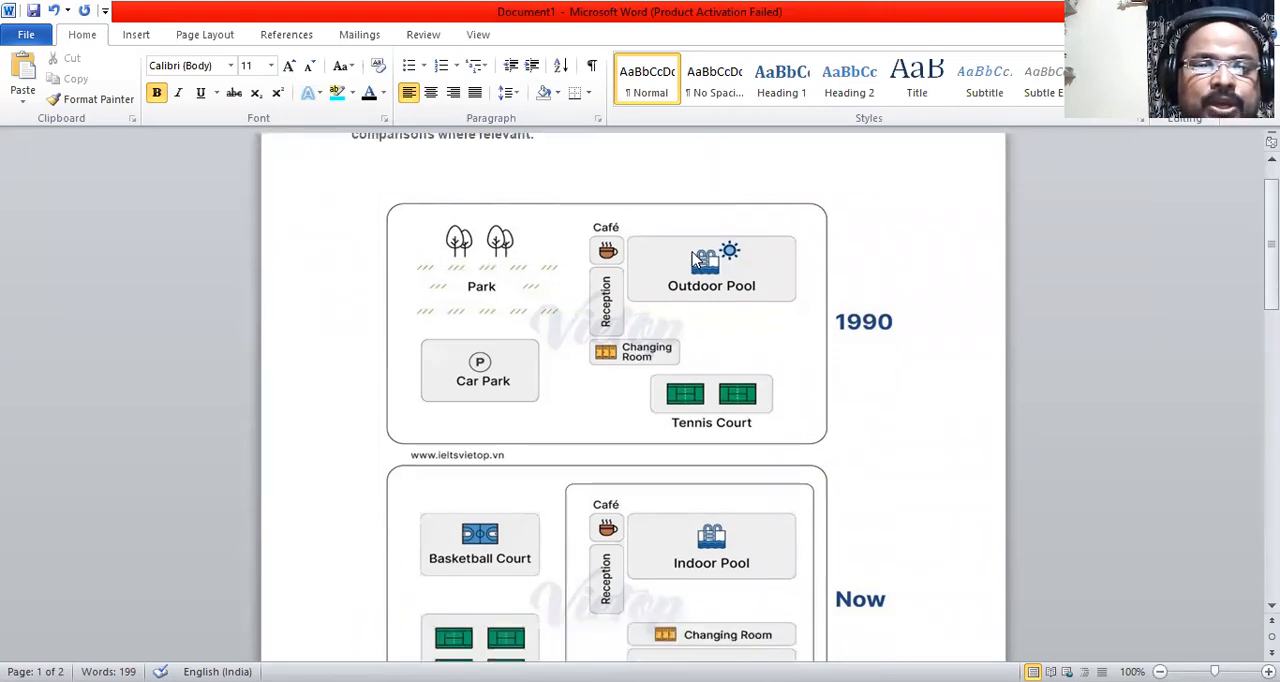
scroll(down, 3)
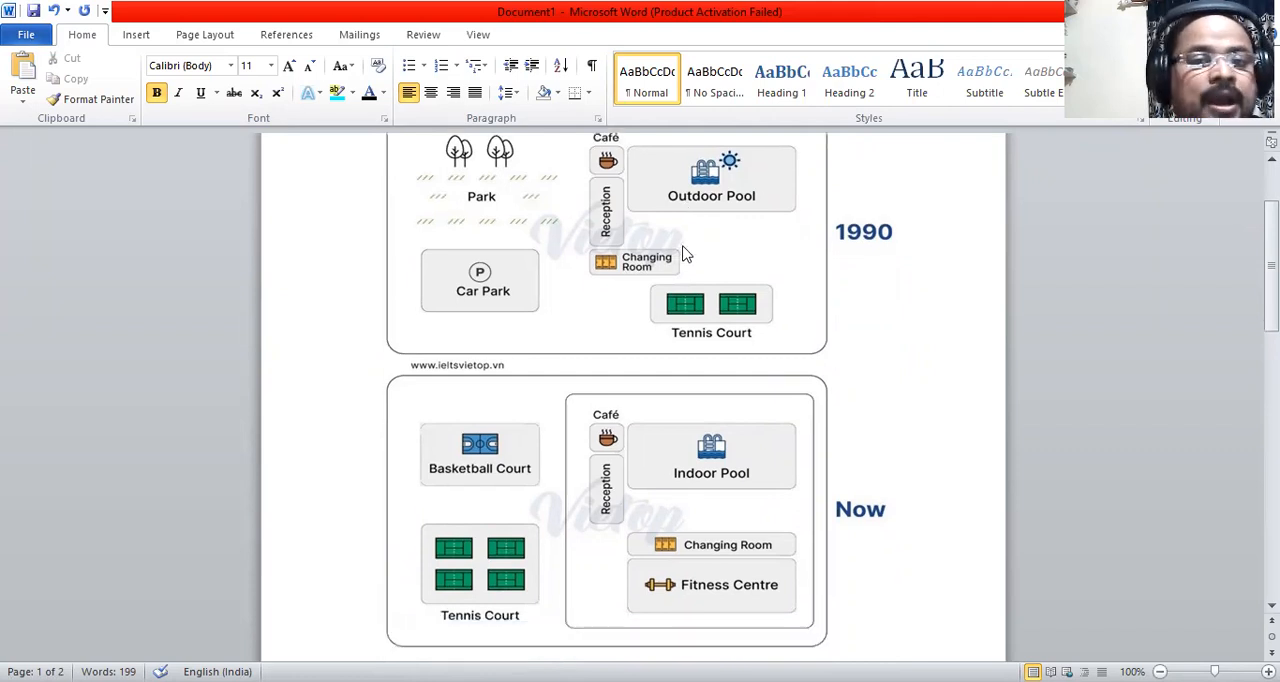
mouse_move(684, 258)
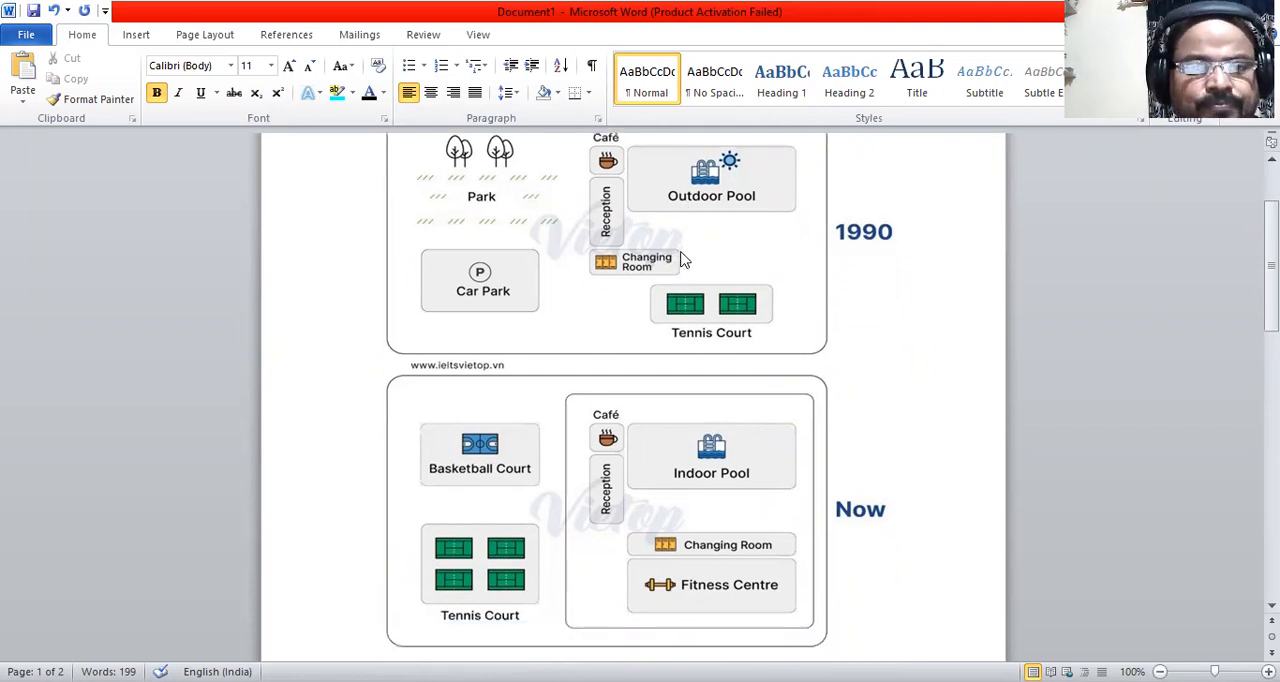
mouse_move(460, 138)
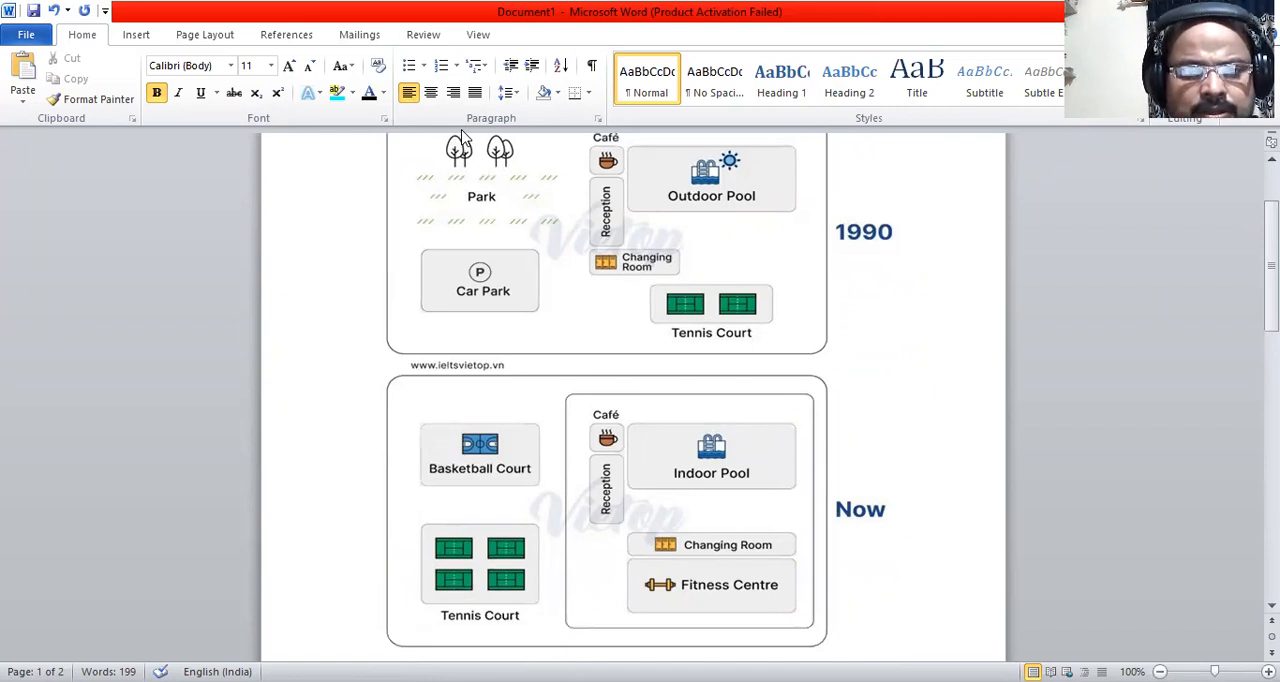
scroll(up, 3)
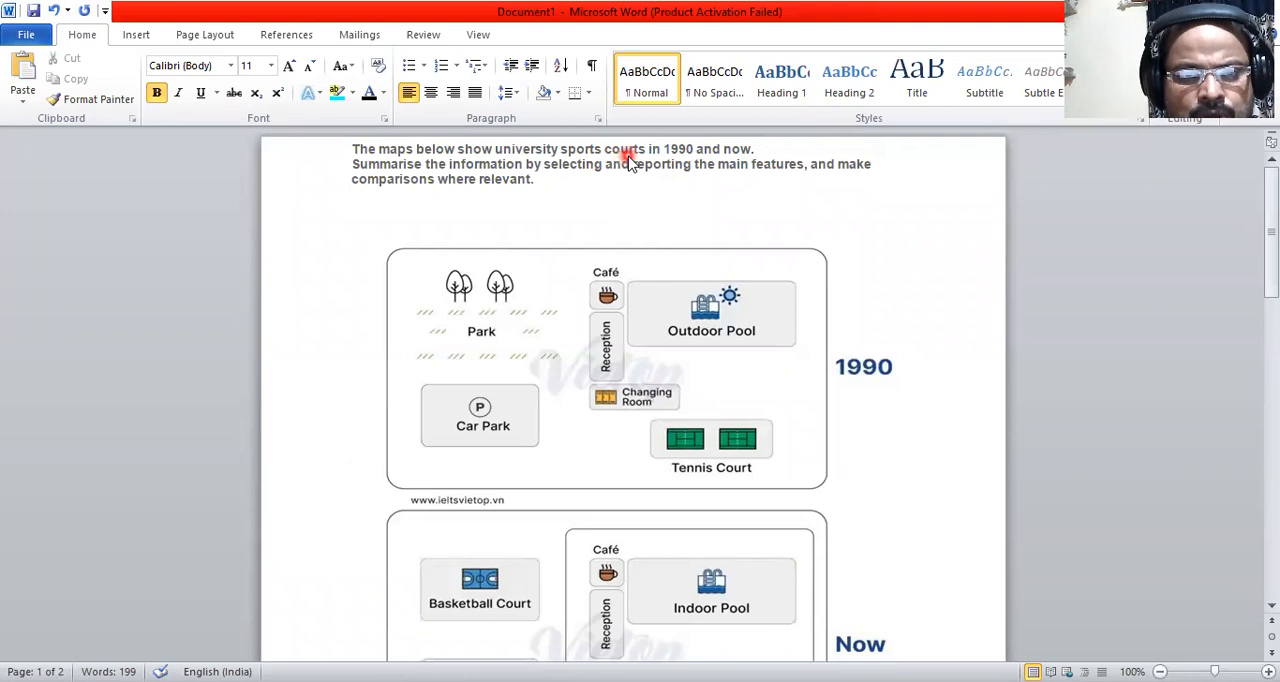
scroll(down, 3)
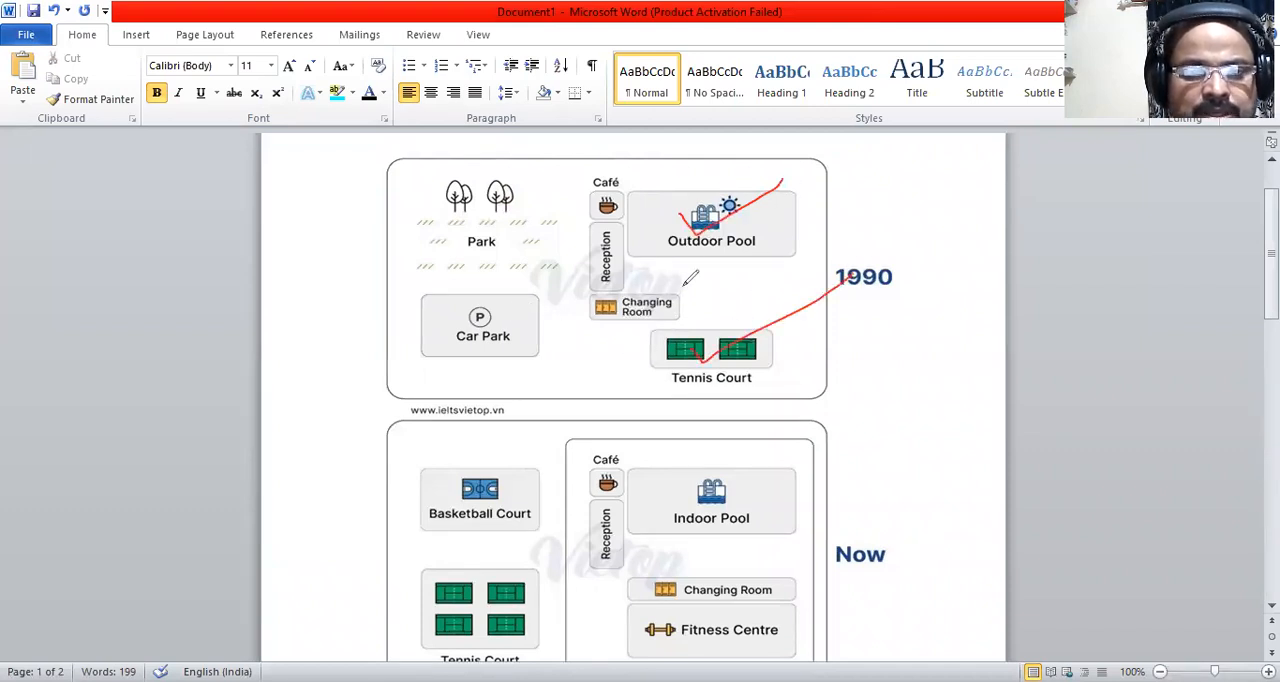
mouse_move(784, 222)
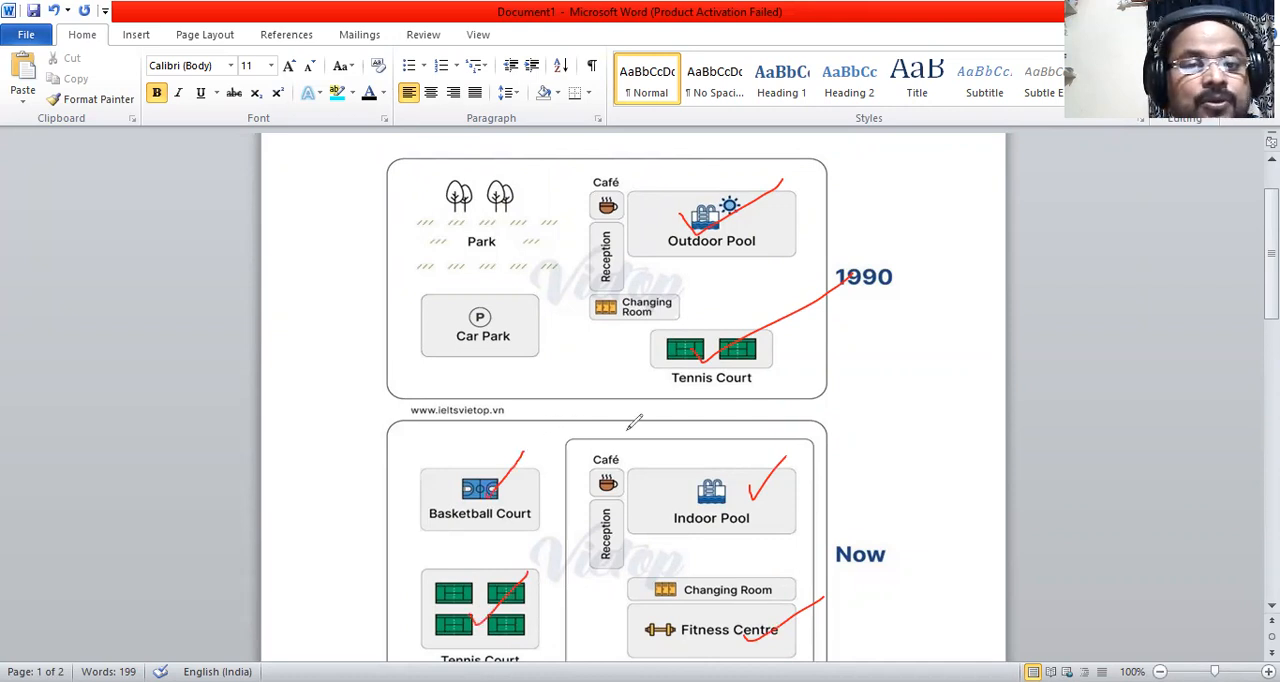
drag(930, 204, 956, 296)
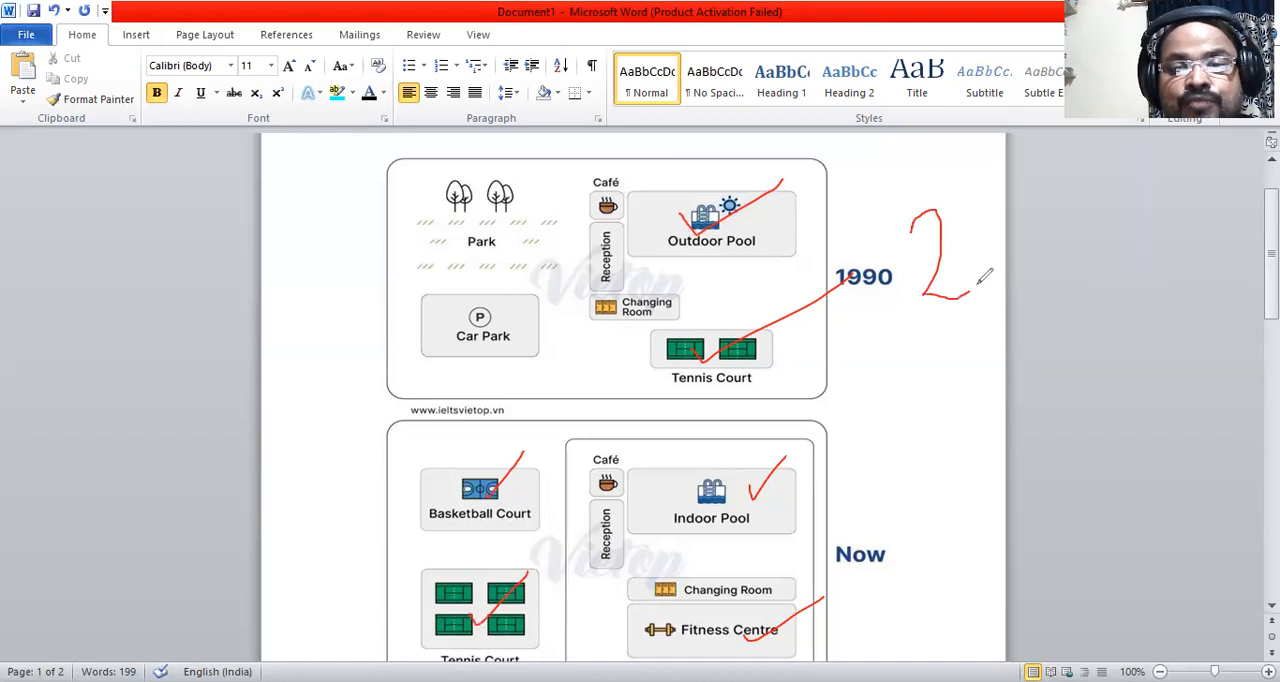
drag(936, 464, 996, 544)
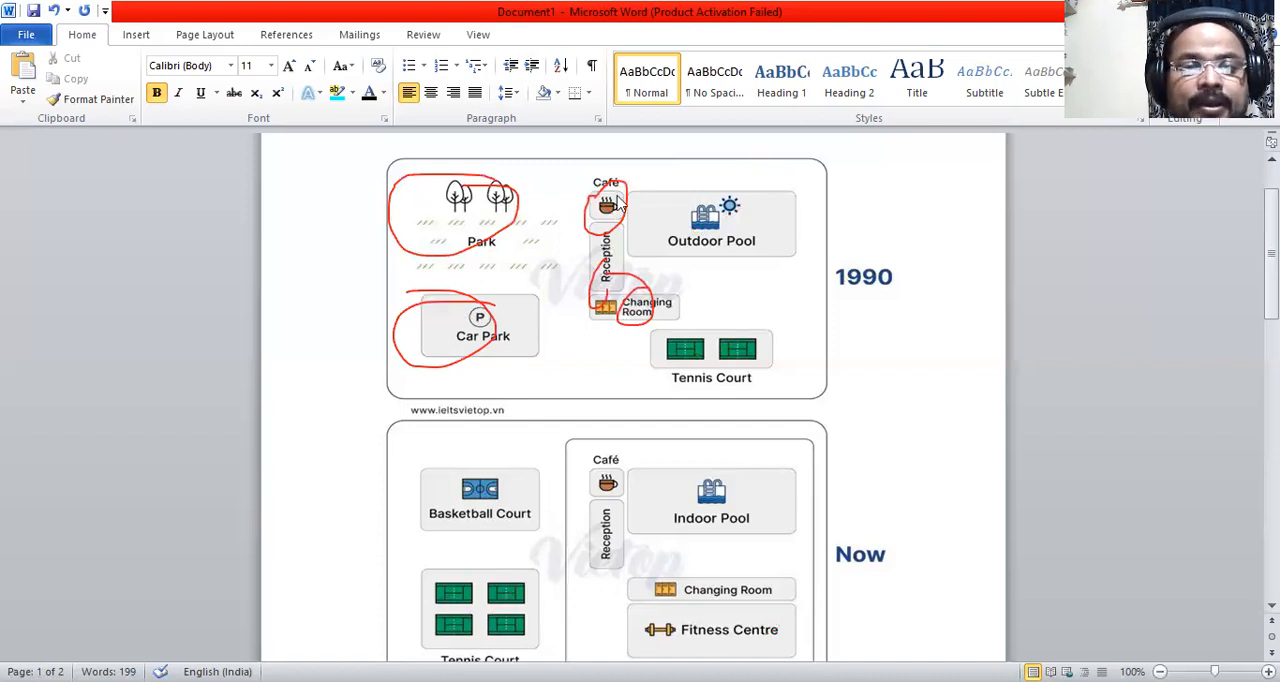
- Mark the pool conversion as change 1 and arrow the old tennis courts to the fitness centre as 3
scroll(up, 3)
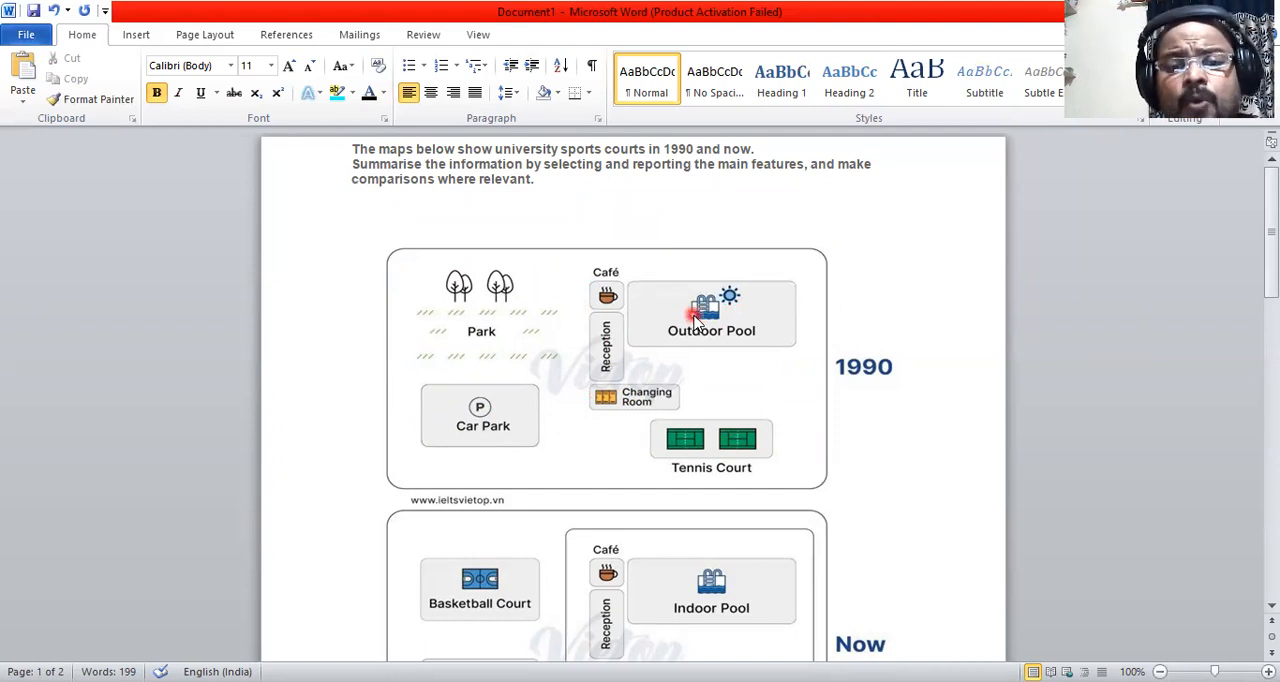
scroll(down, 3)
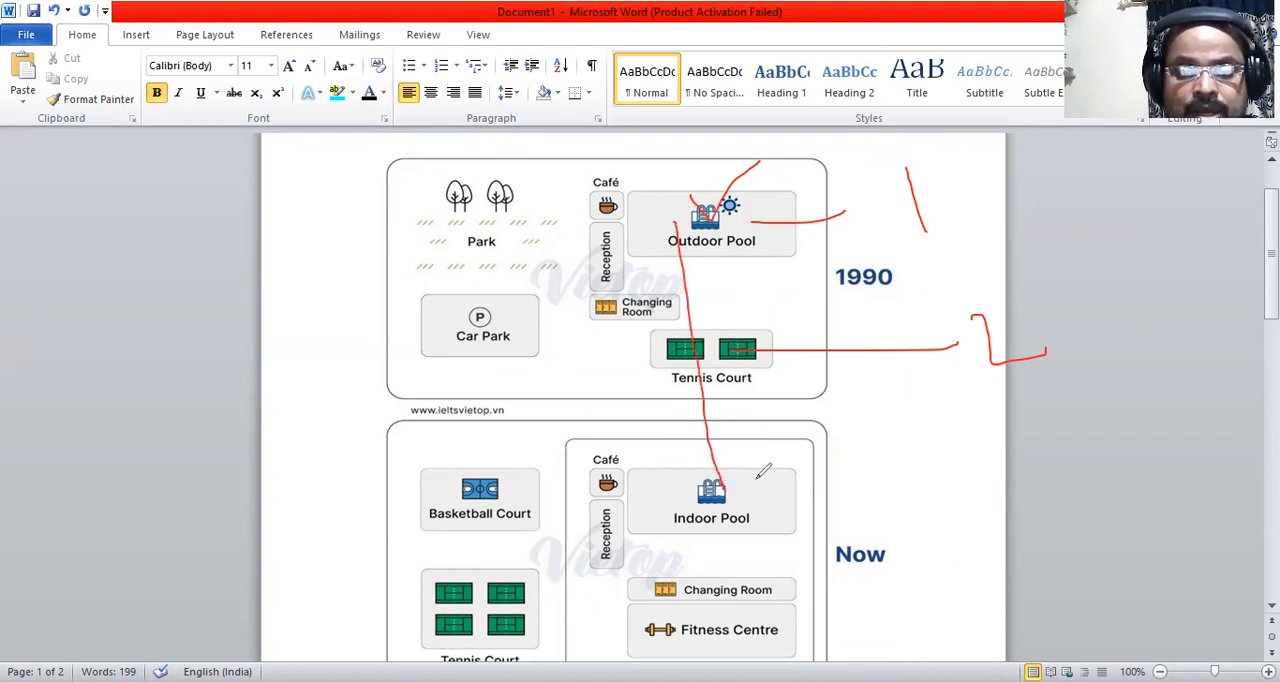
drag(756, 480, 936, 460)
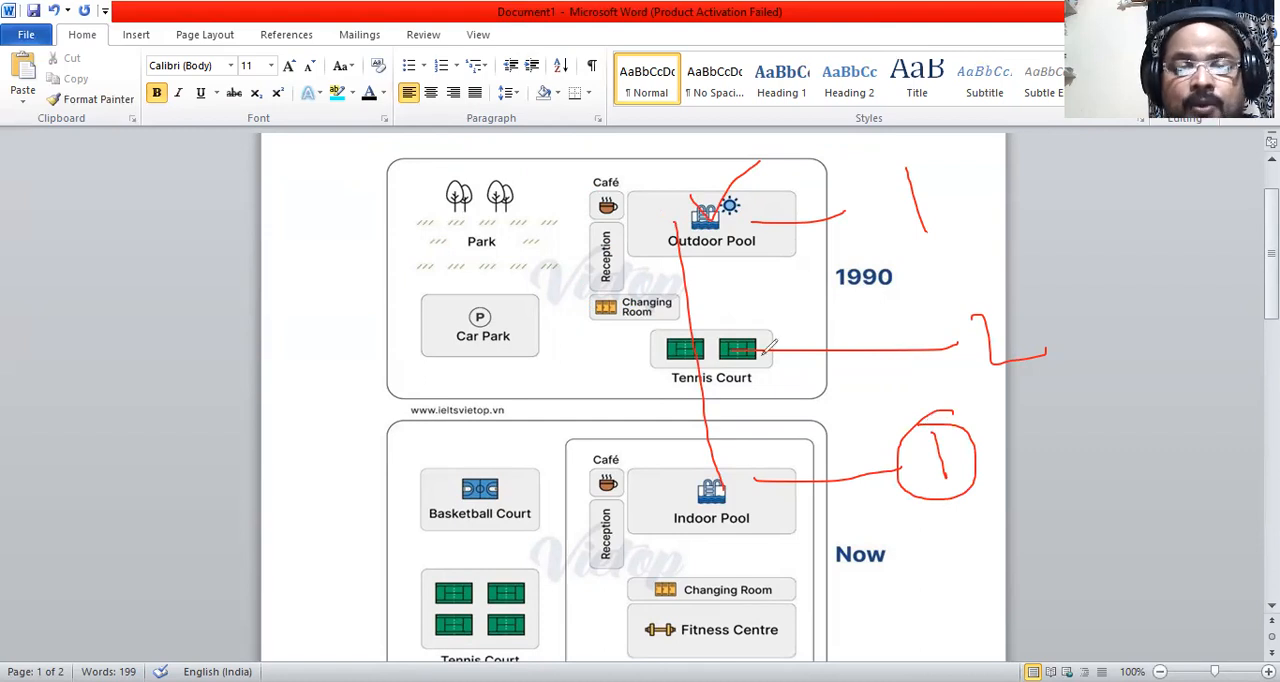
mouse_move(978, 304)
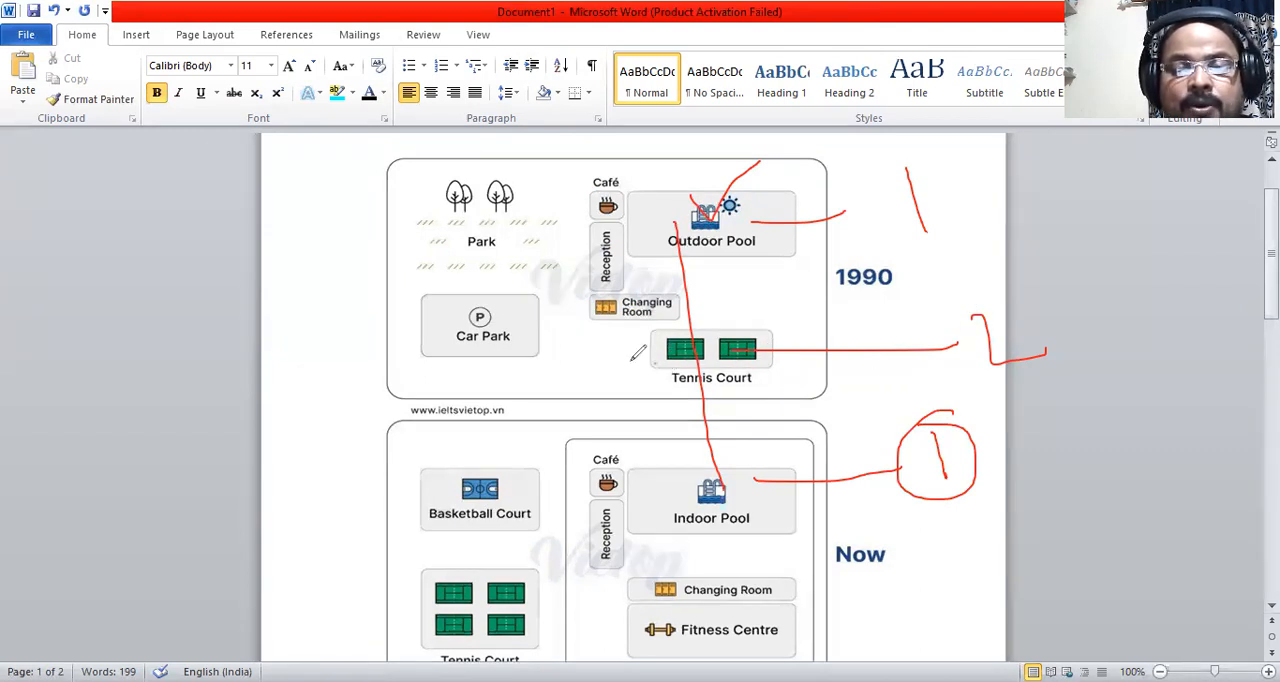
drag(640, 356, 390, 590)
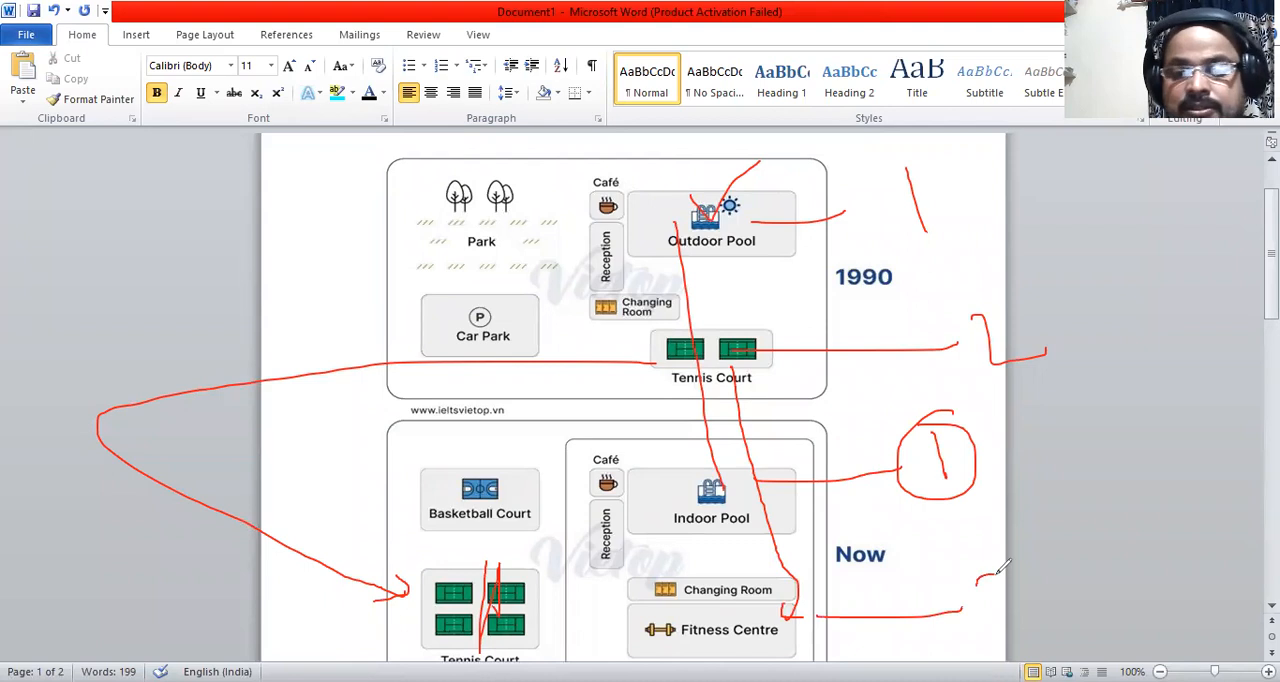
drag(960, 560, 1040, 640)
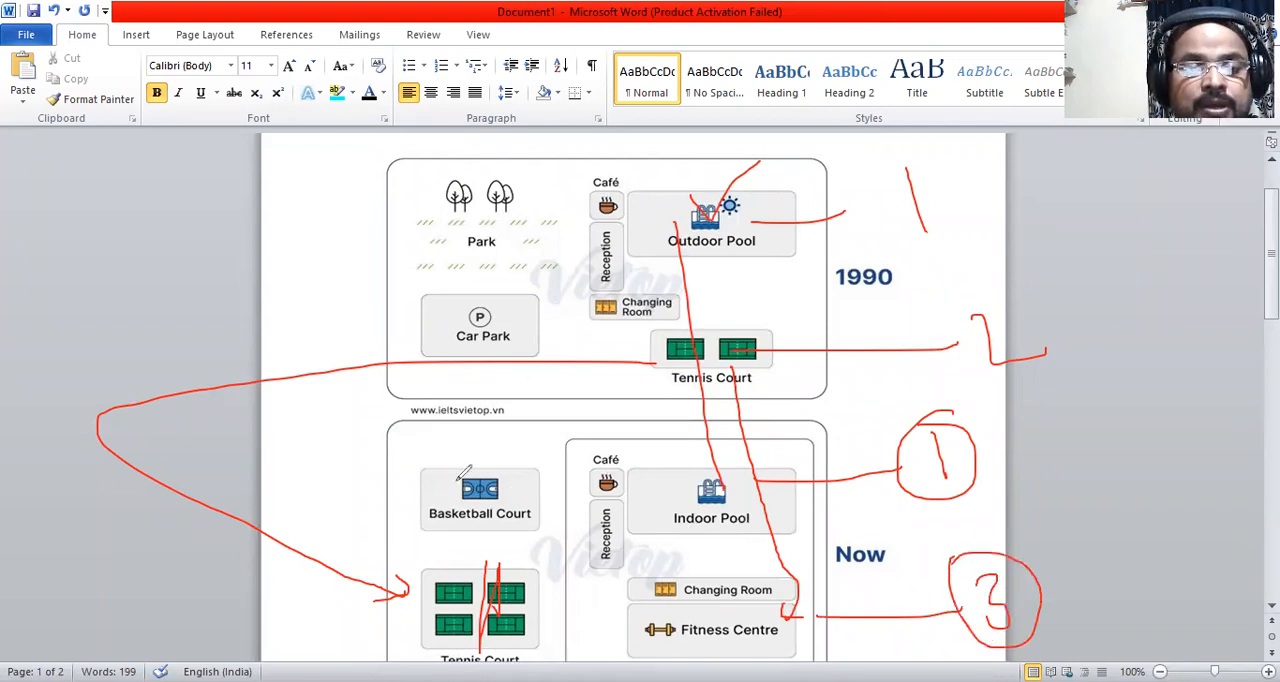
- Arrow the park to the new Basketball Court and number it change 4
drag(262, 230, 400, 480)
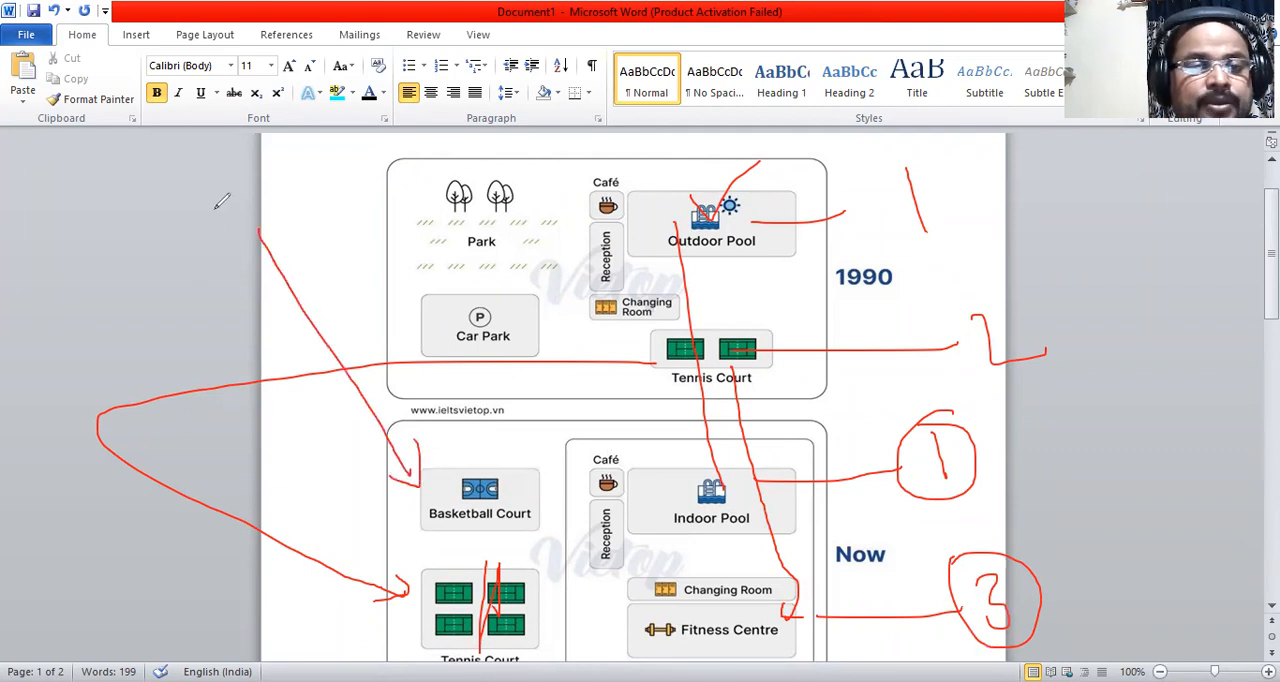
drag(160, 184, 200, 290)
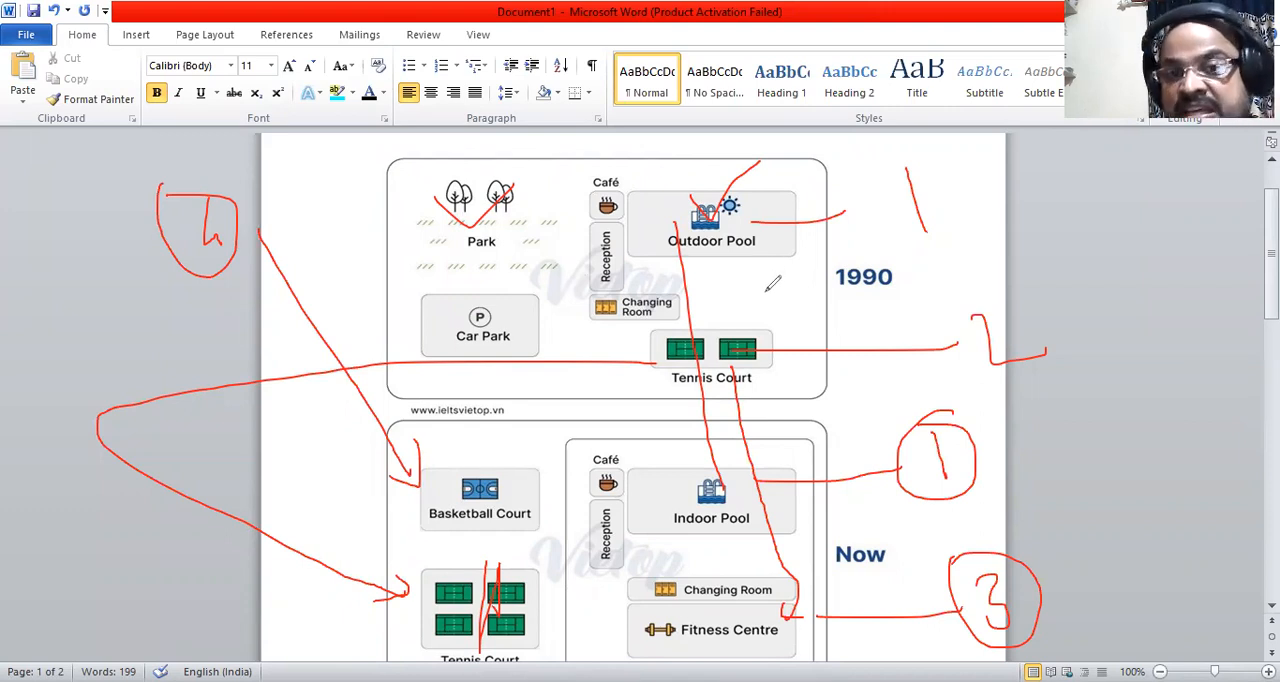
mouse_move(832, 118)
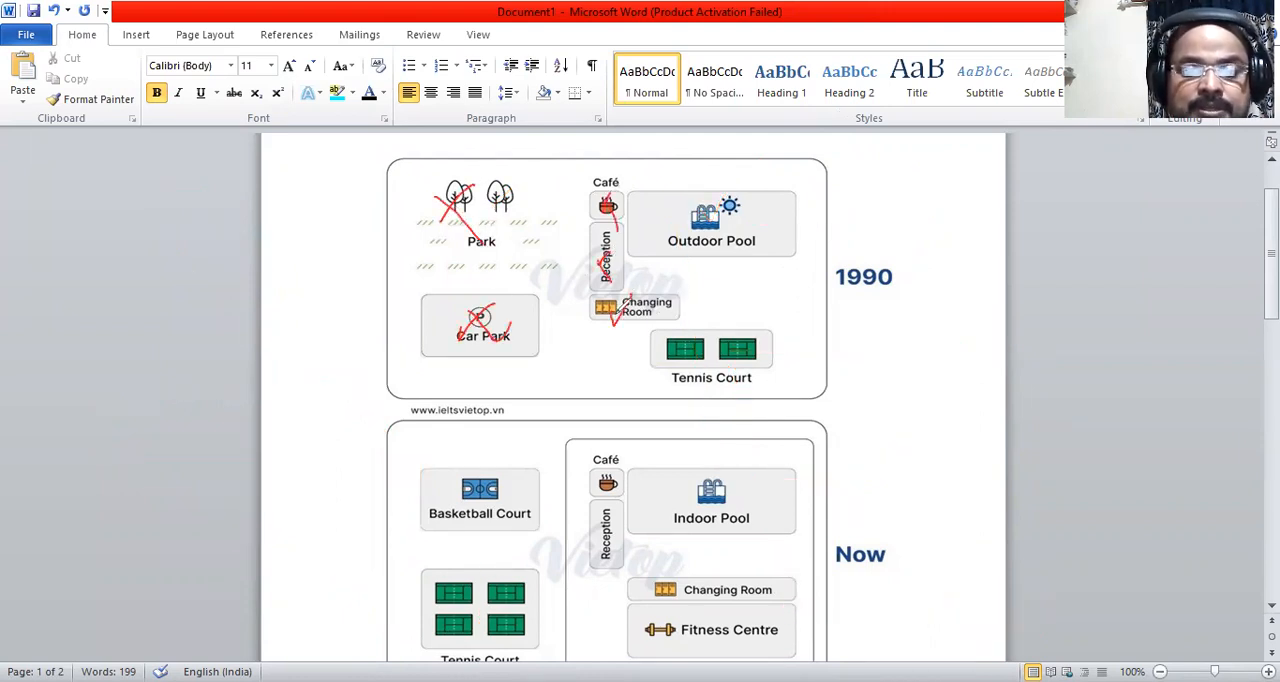
mouse_move(578, 310)
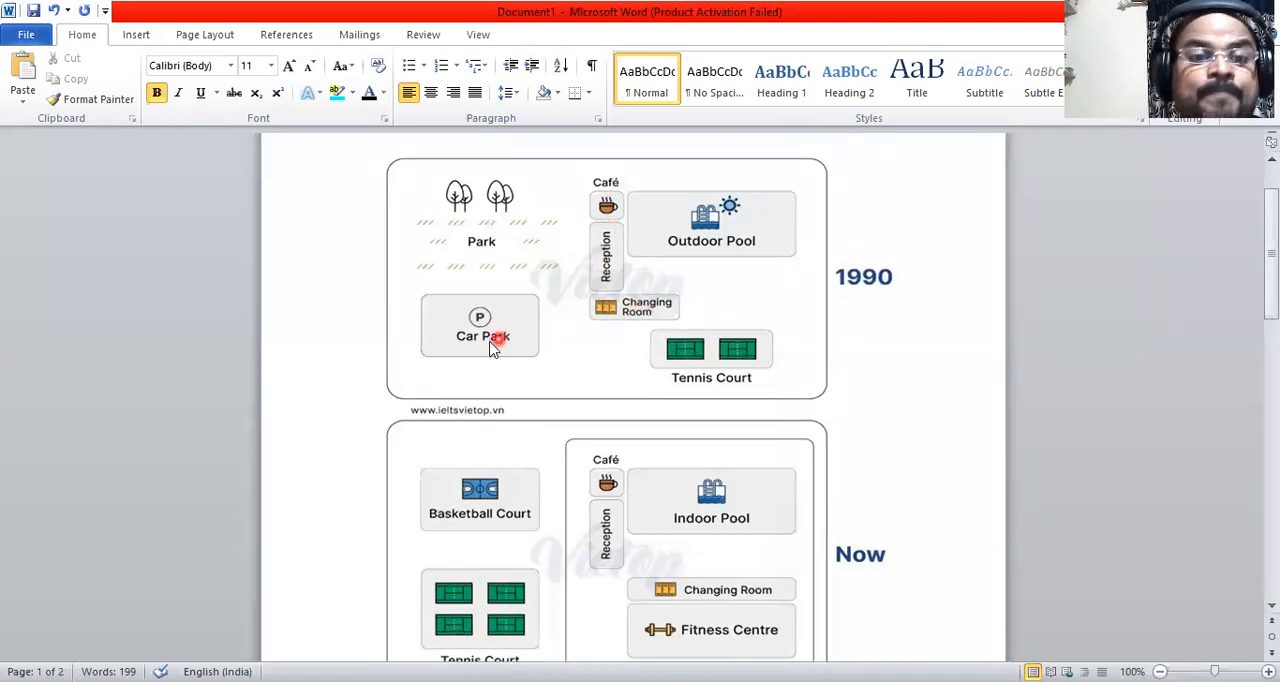
mouse_move(644, 400)
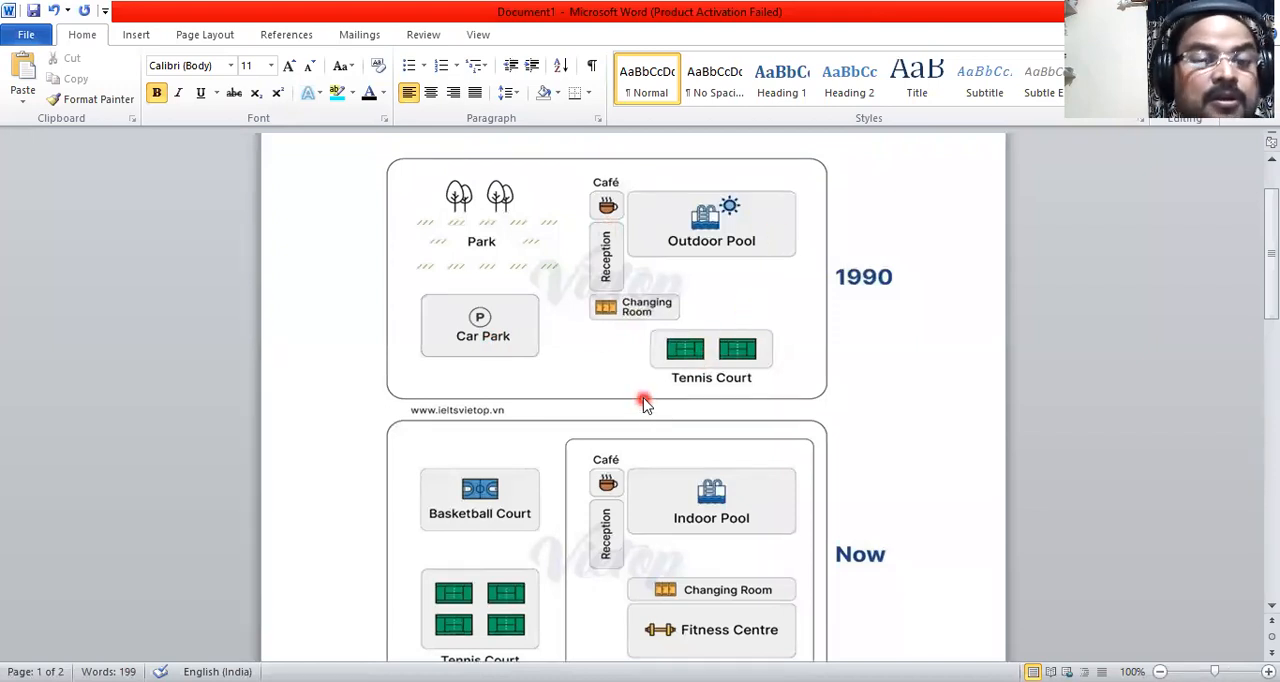
scroll(down, 3)
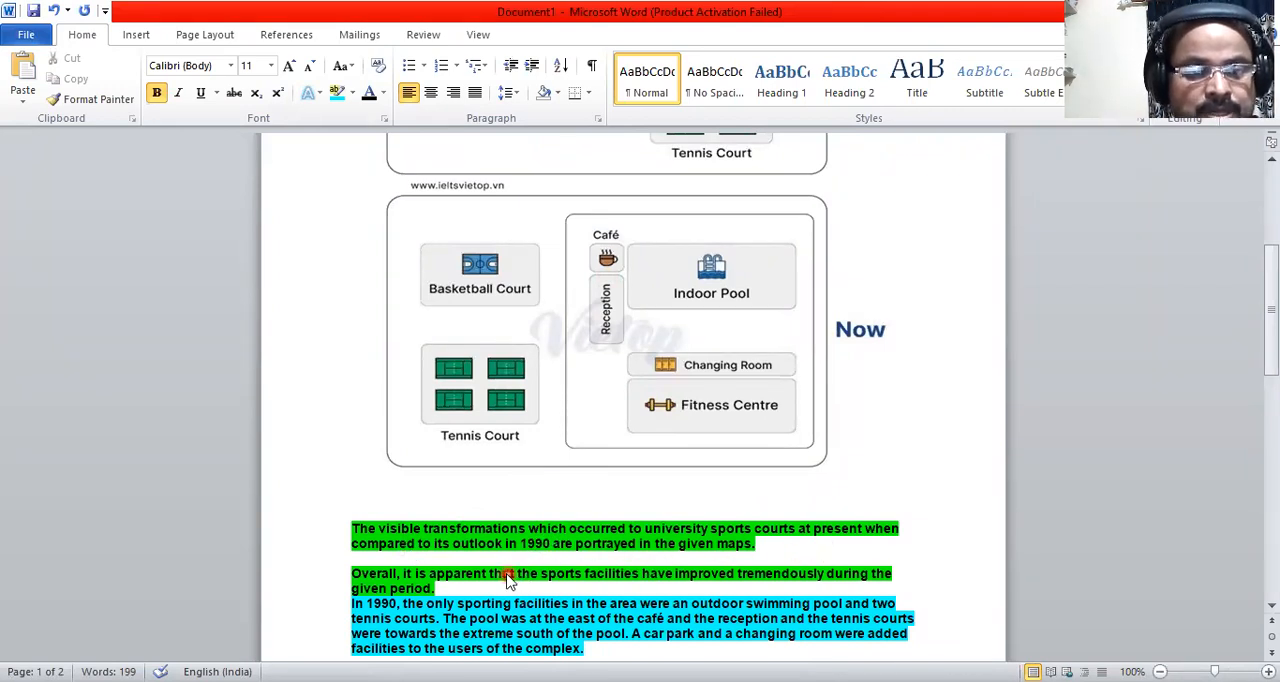
mouse_move(610, 556)
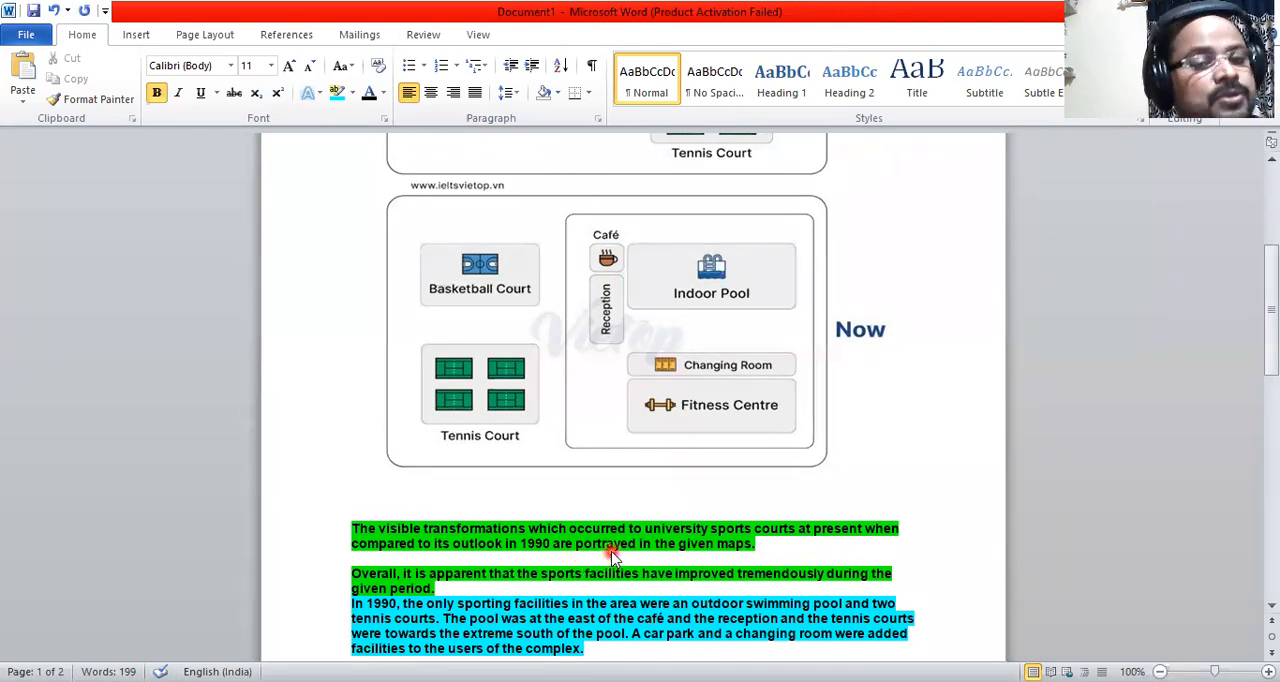
scroll(down, 3)
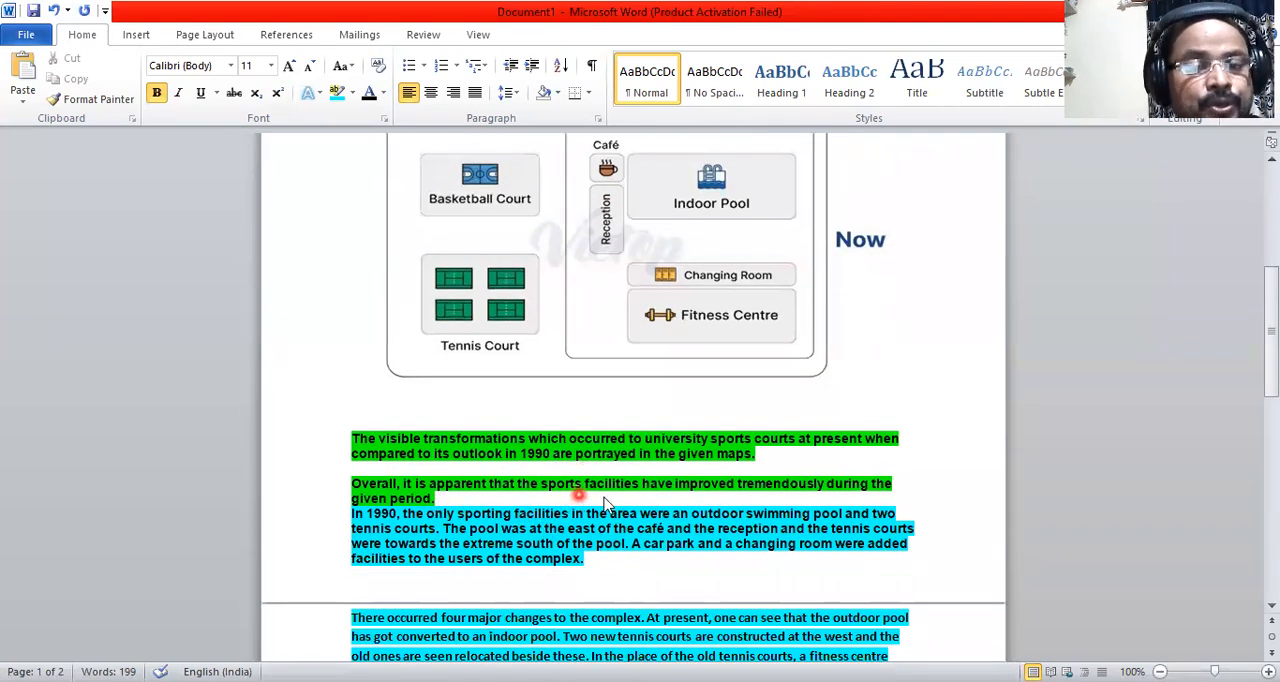
mouse_move(700, 502)
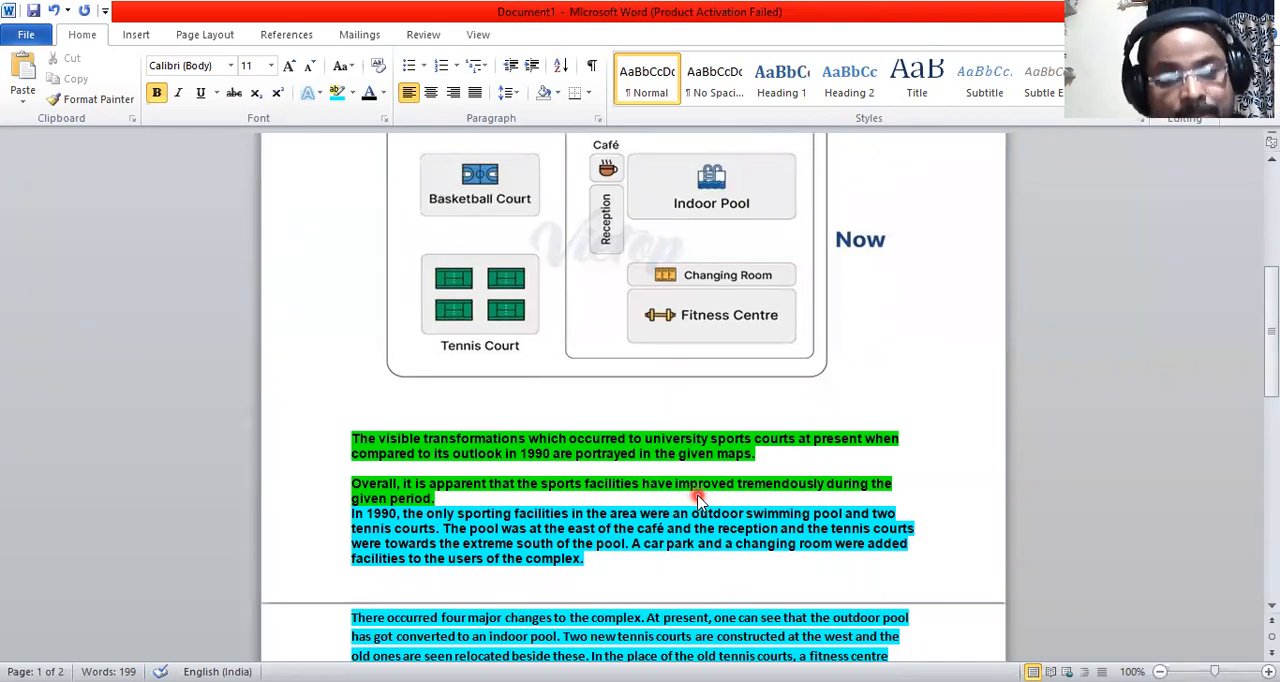
mouse_move(456, 558)
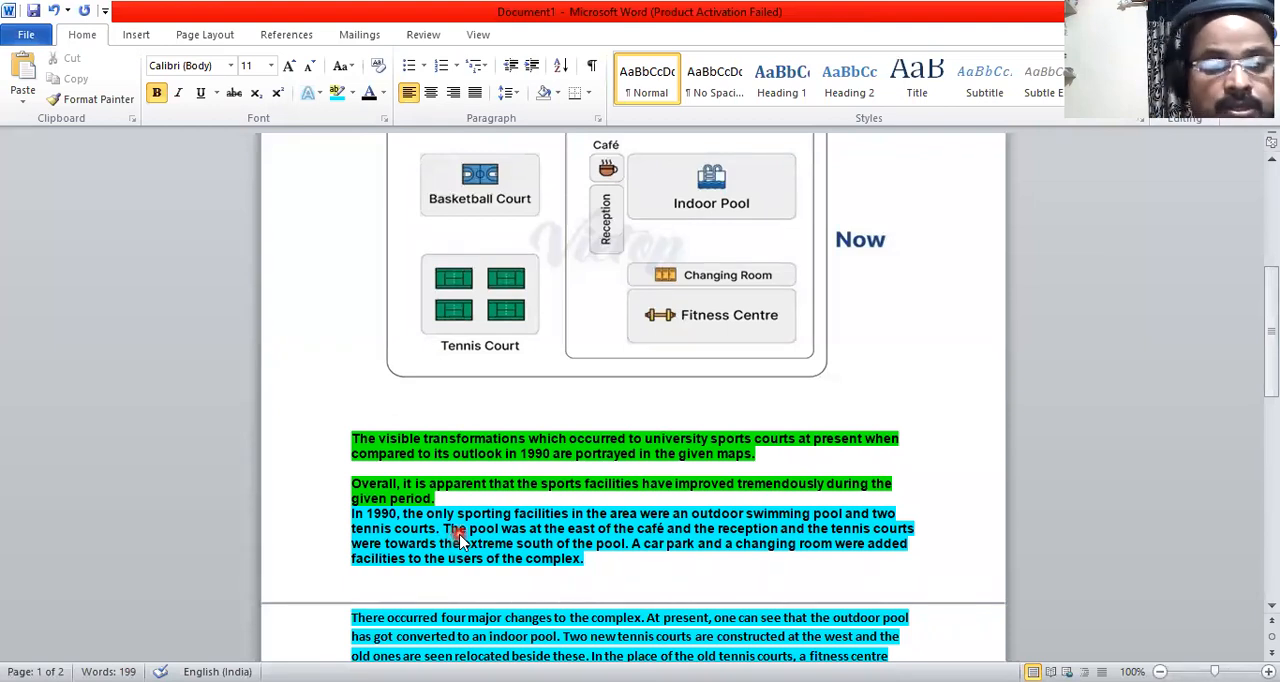
mouse_move(688, 544)
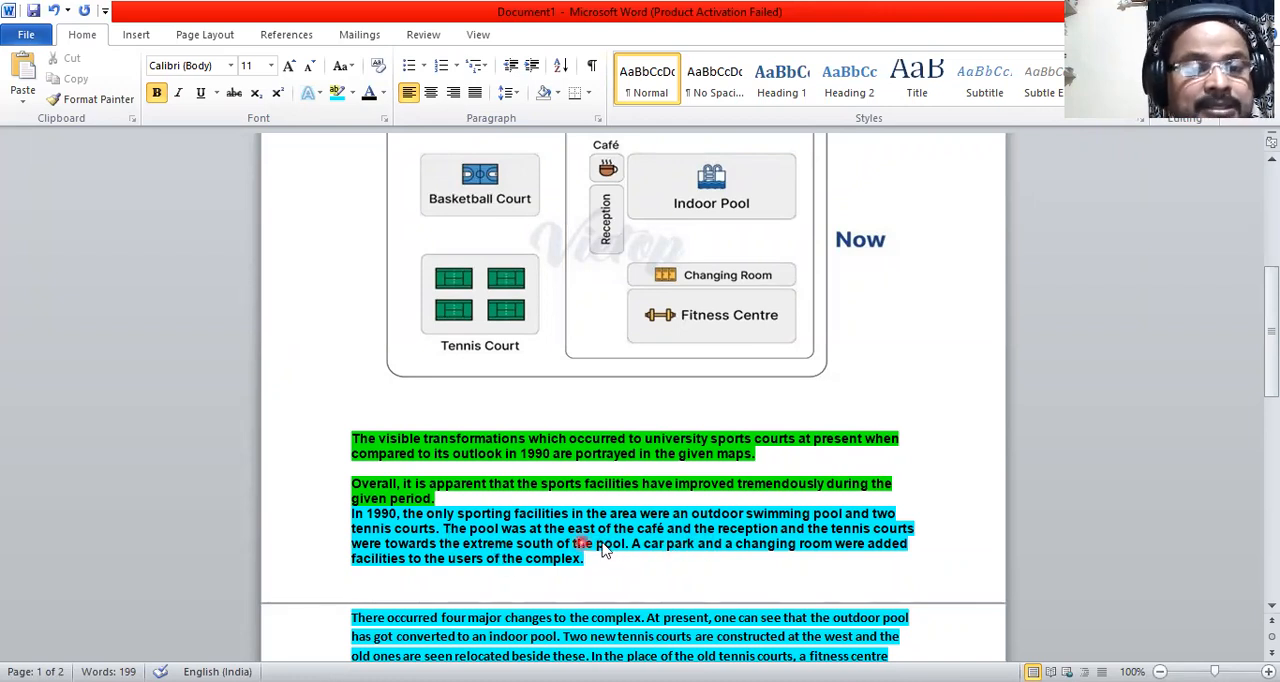
mouse_move(462, 544)
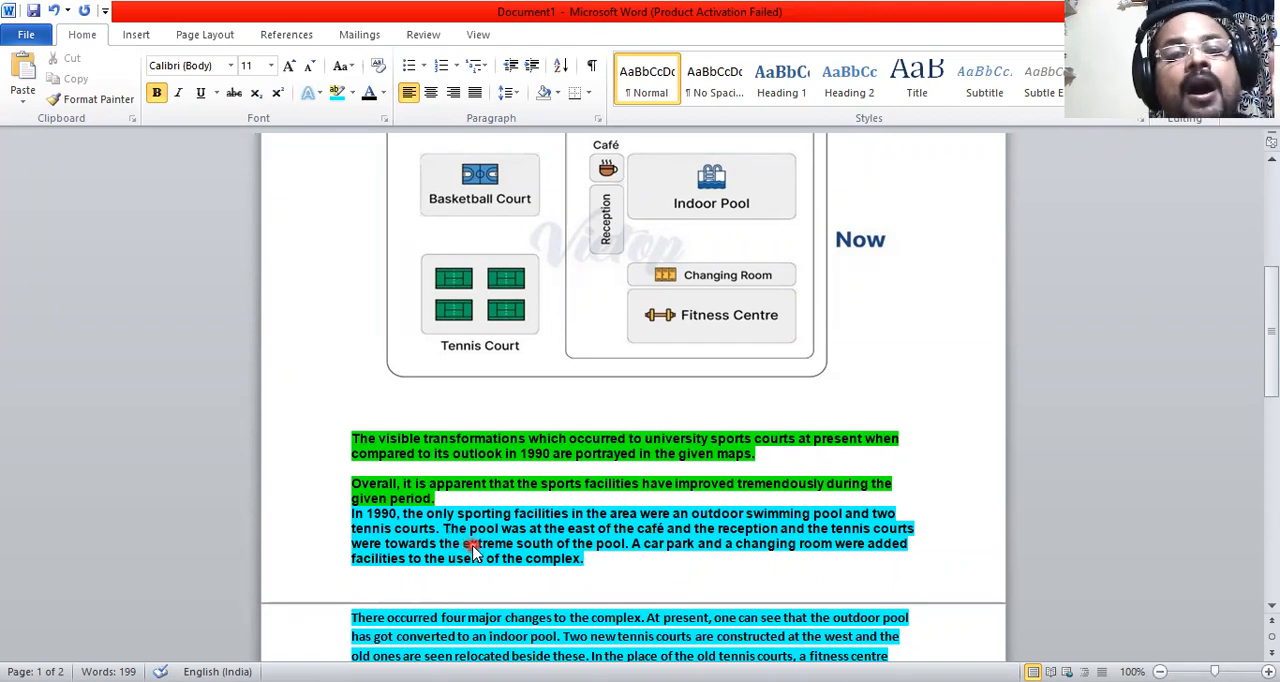
scroll(down, 3)
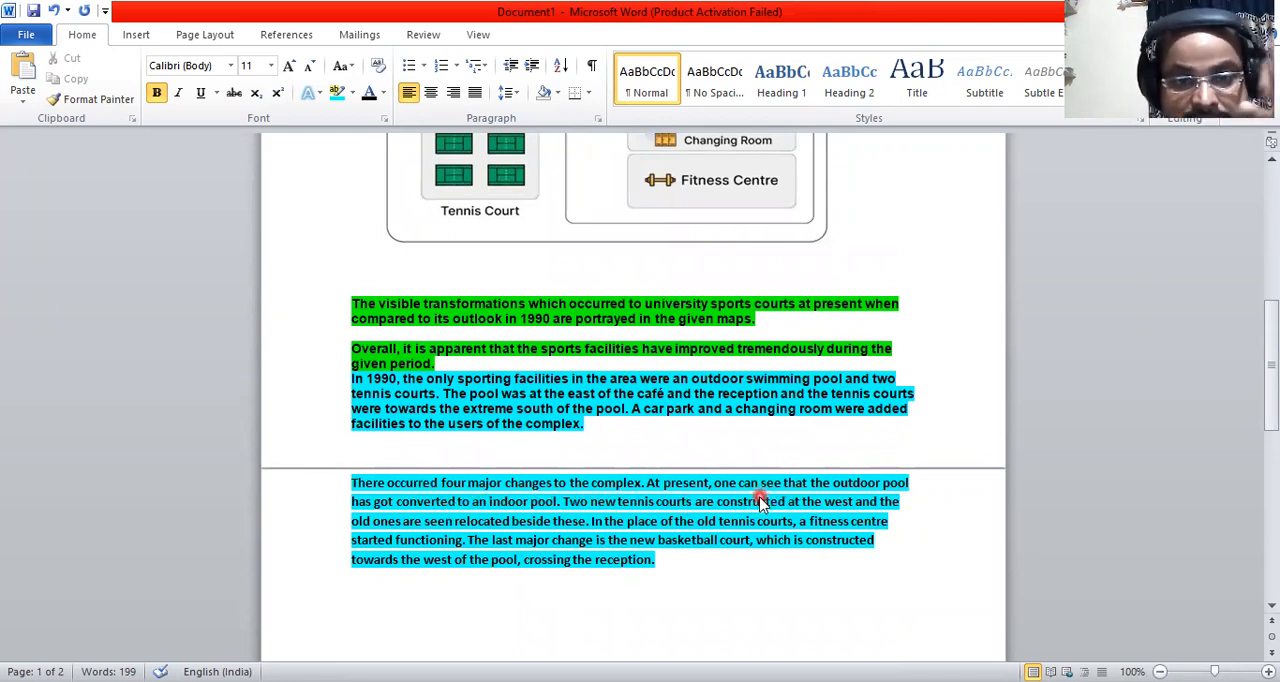
mouse_move(670, 536)
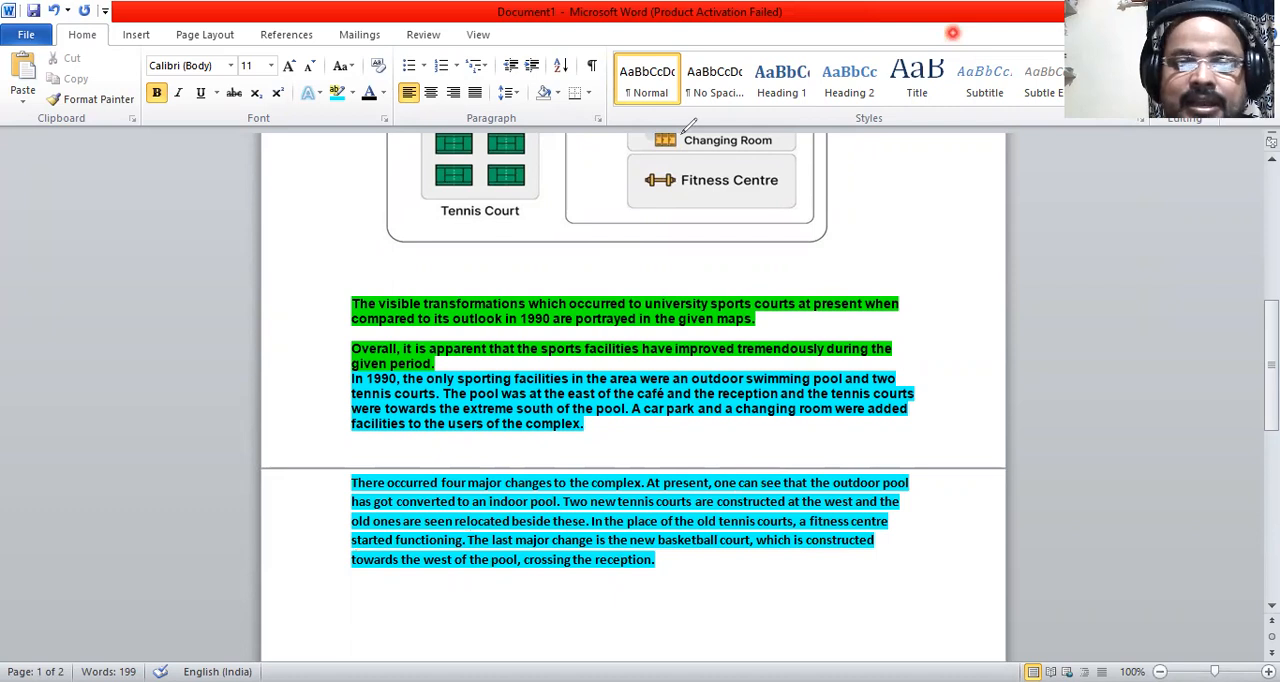
scroll(up, 3)
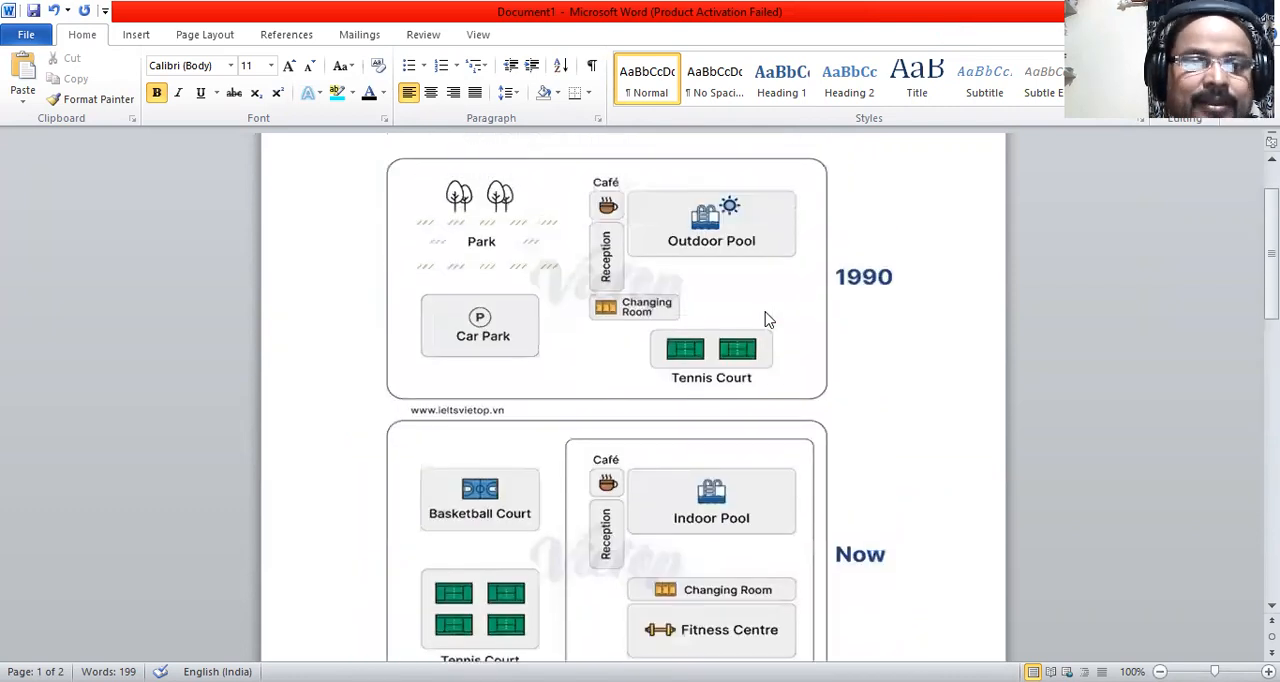